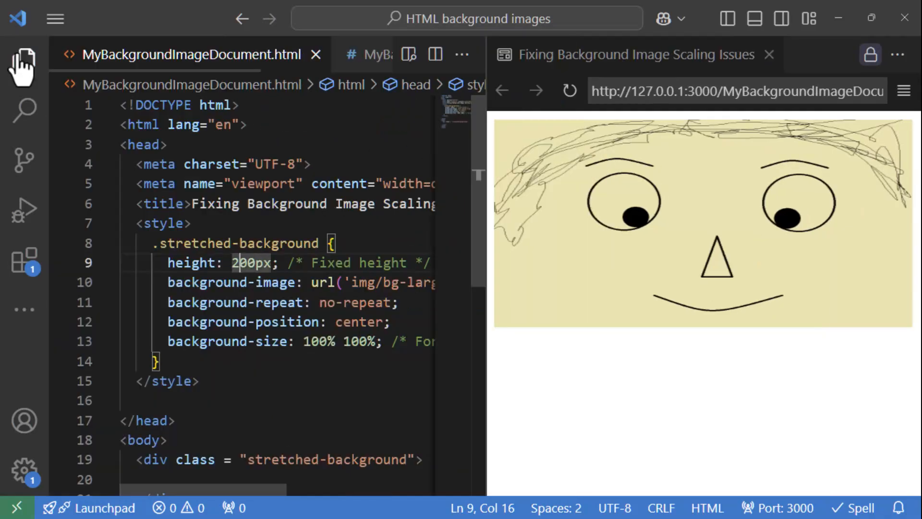
View the large background image, then change the .stretched-background height from 200px to 900px
scroll(down, 3)
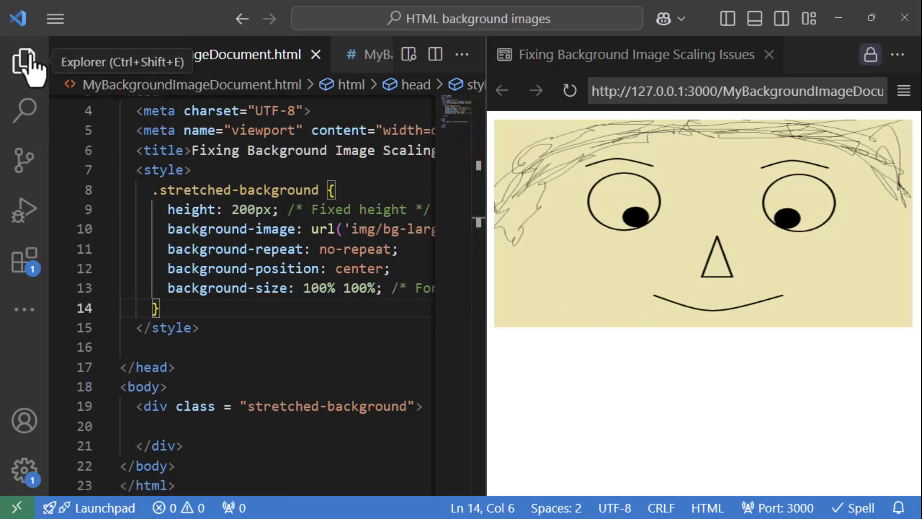
click(23, 62)
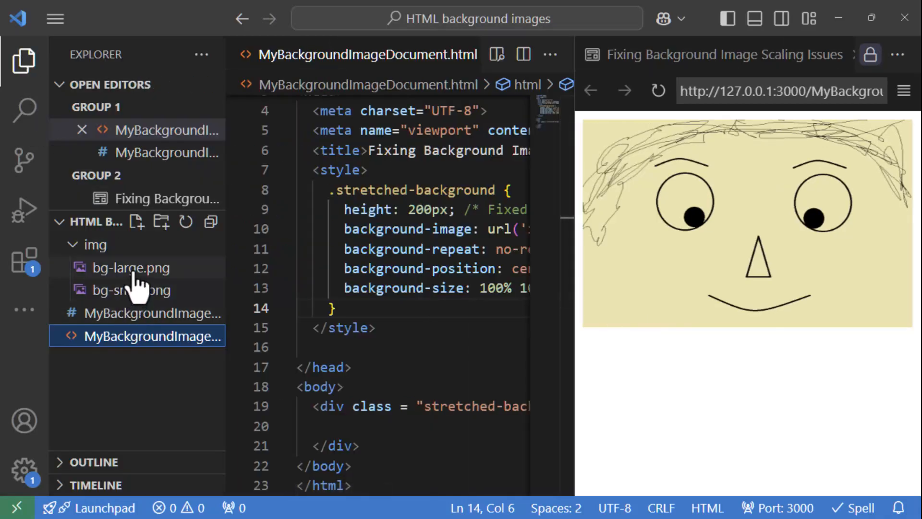
click(131, 268)
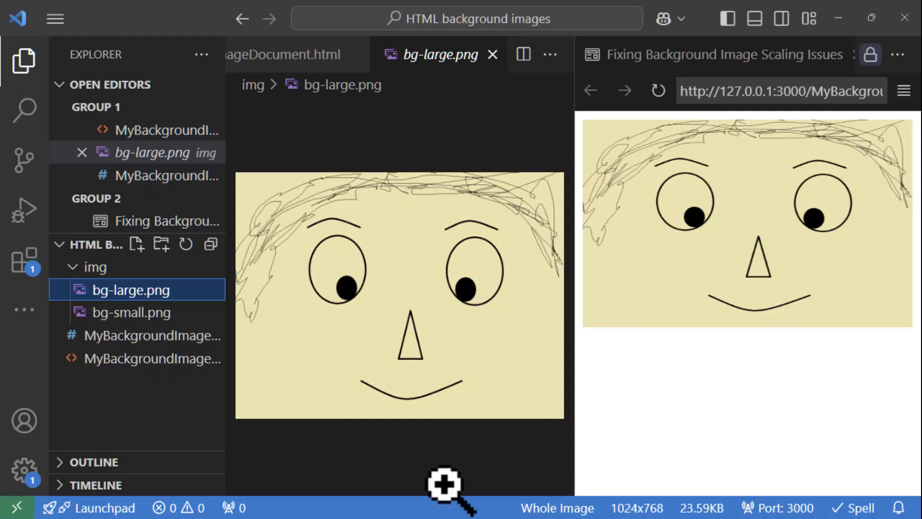
mouse_move(127, 115)
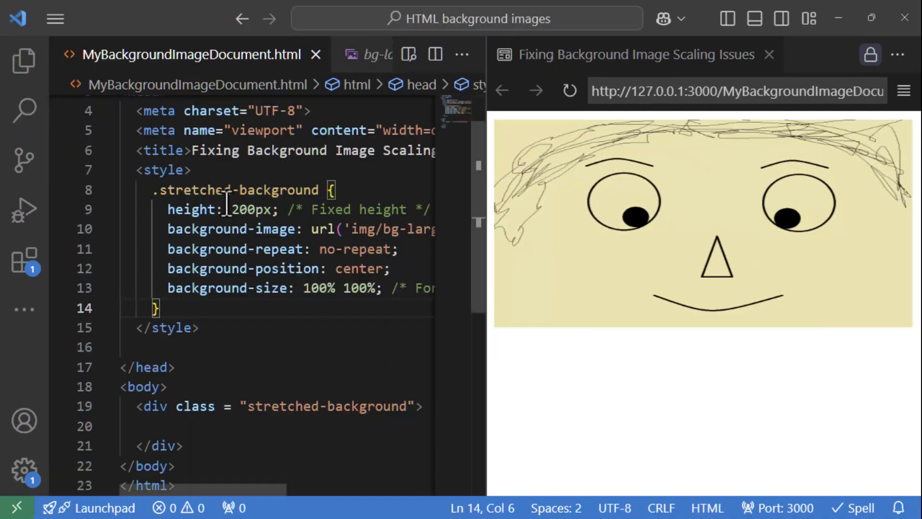
mouse_move(544, 374)
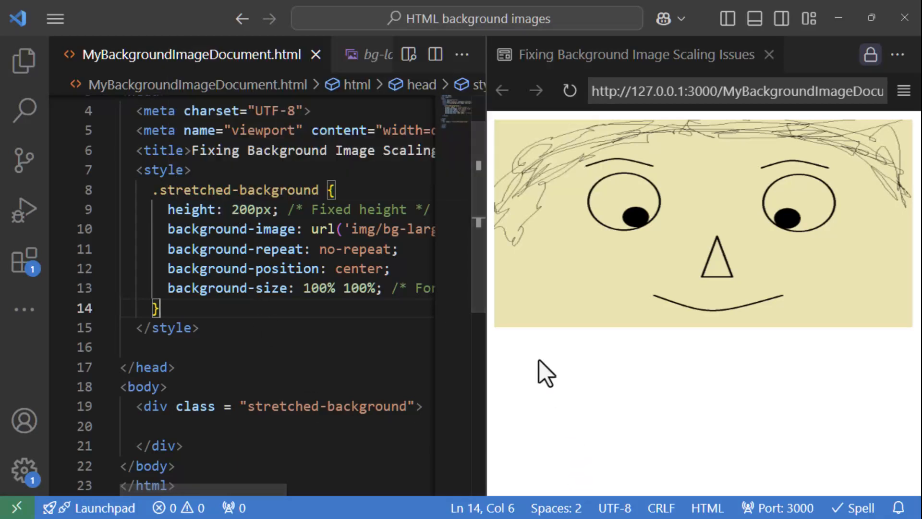
mouse_move(909, 330)
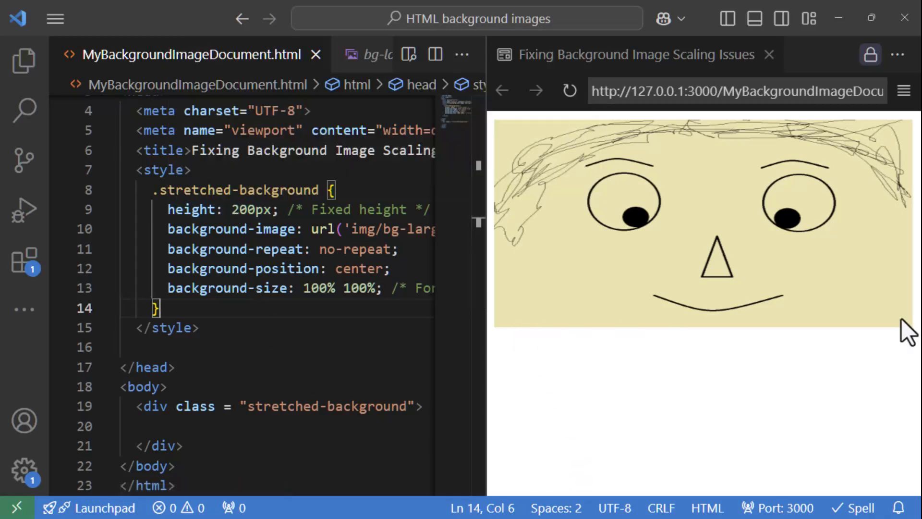
mouse_move(815, 330)
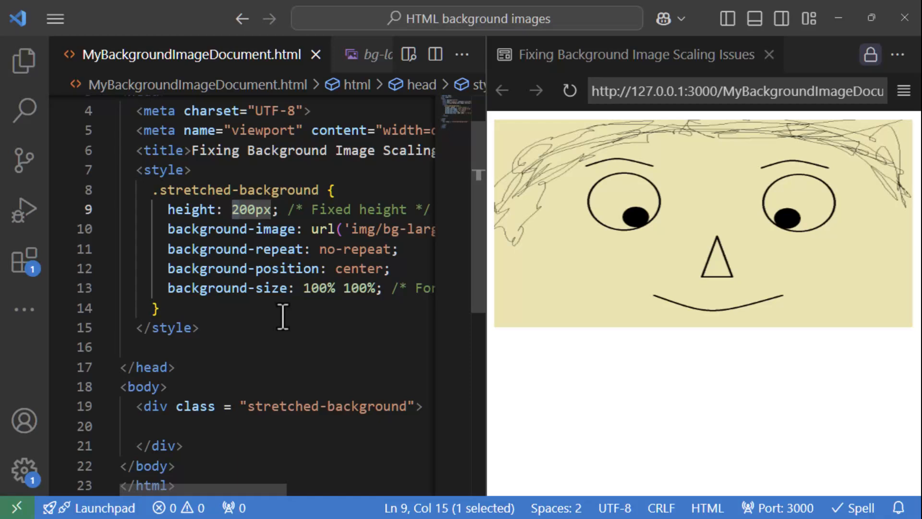
text(900)
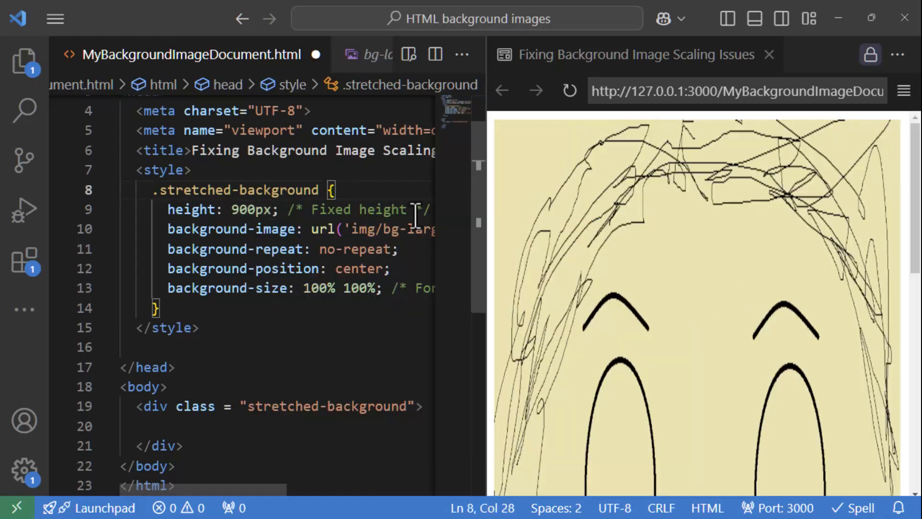
scroll(down, 3)
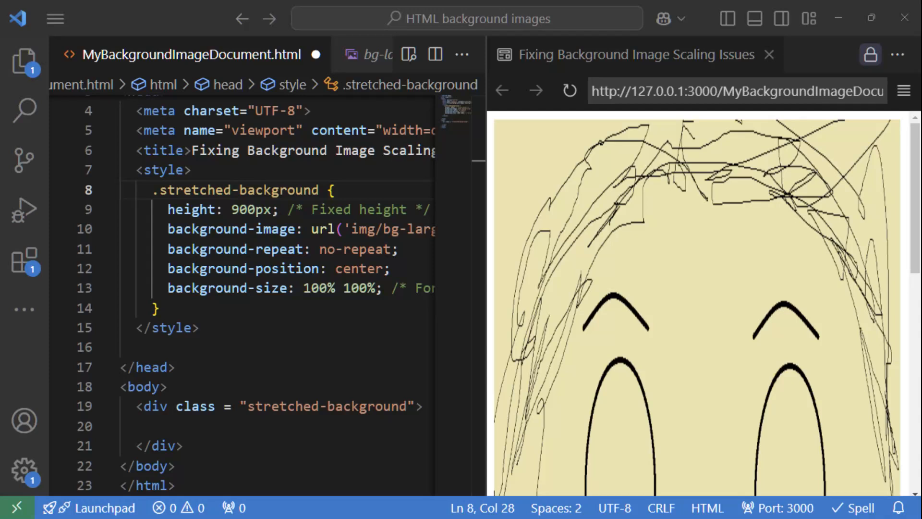
double_click(254, 209)
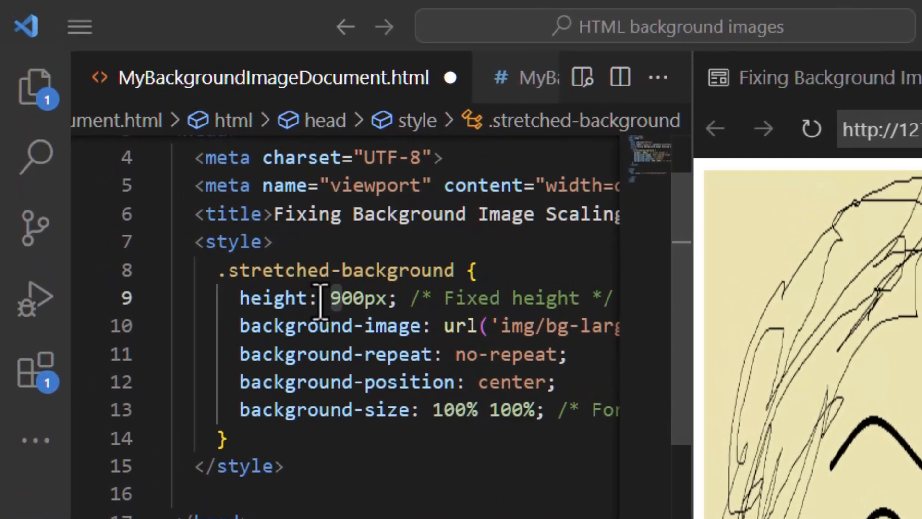
Restore the height to 200px and change background-size from 100% 100% to cover
text(200)
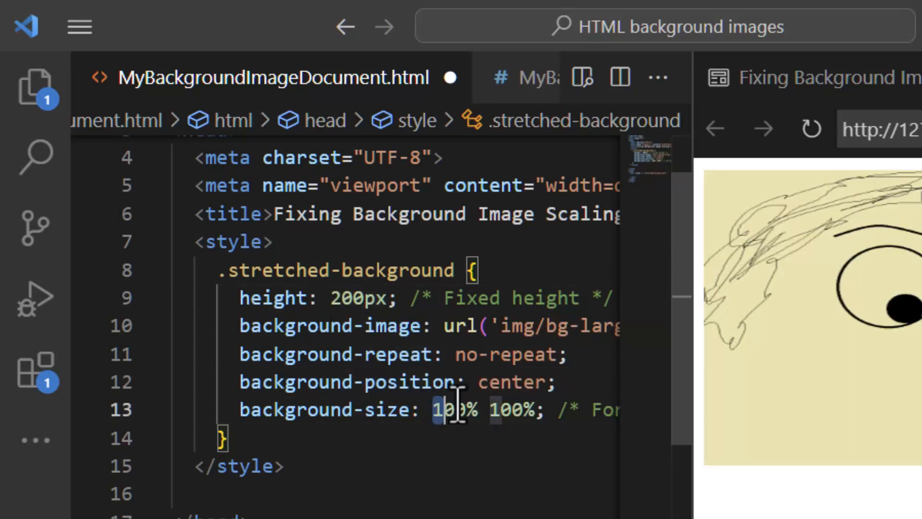
text(cover)
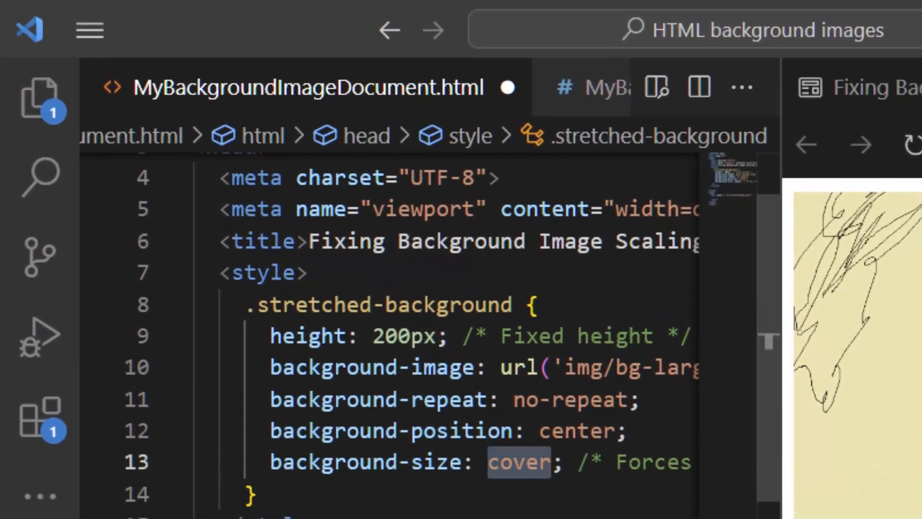
Set background-size to contain so the whole face shows undistorted
text(cona)
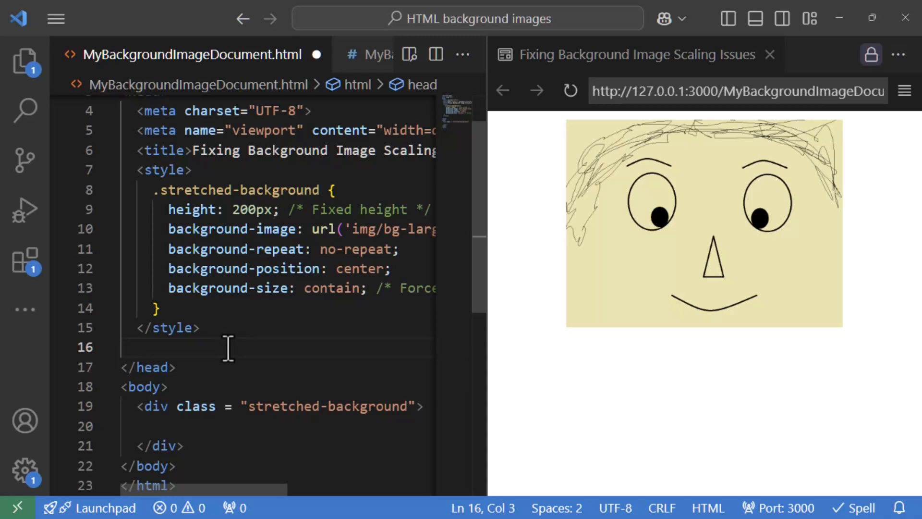
click(137, 347)
text(border: 1)
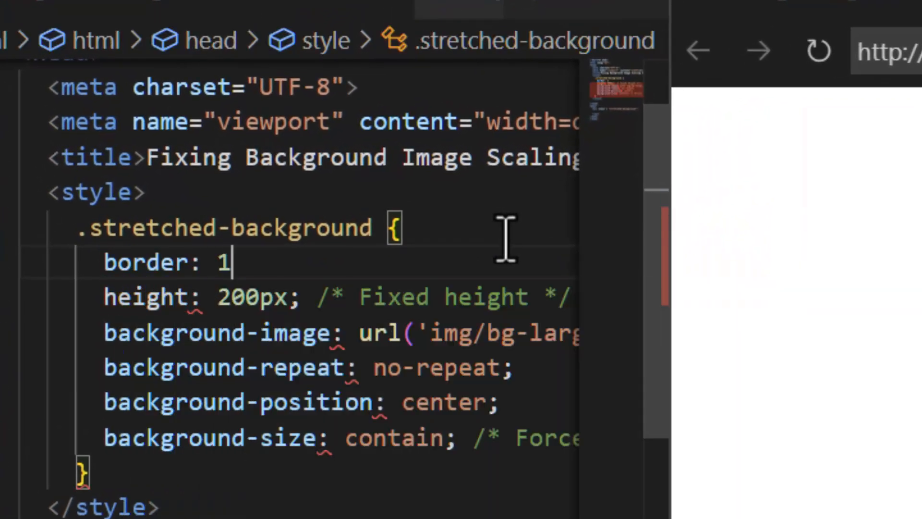
Add border: 1px dashed red; to the .stretched-background rule
text(px dashed red;)
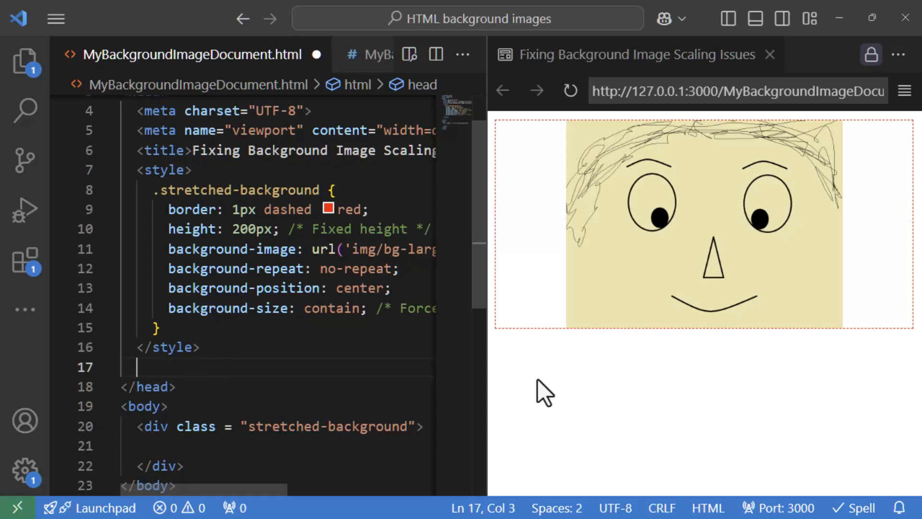
mouse_move(851, 344)
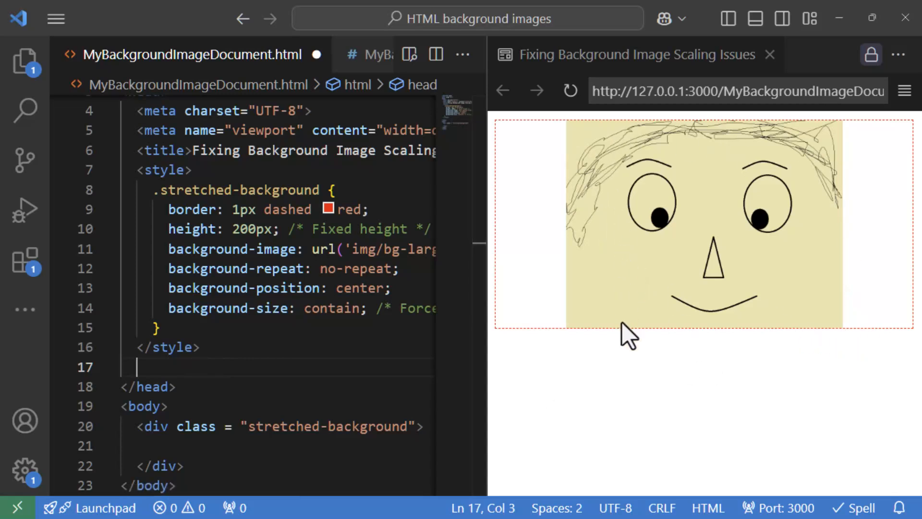
mouse_move(620, 281)
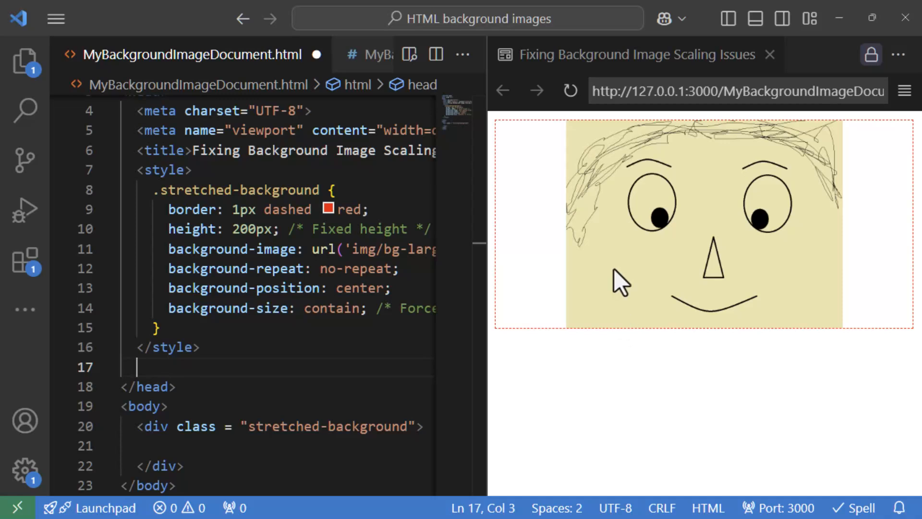
mouse_move(660, 273)
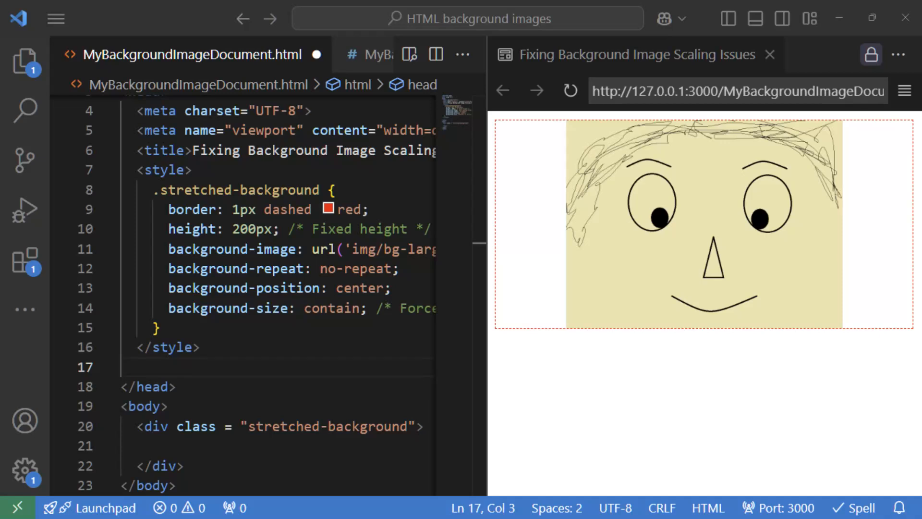
mouse_move(301, 367)
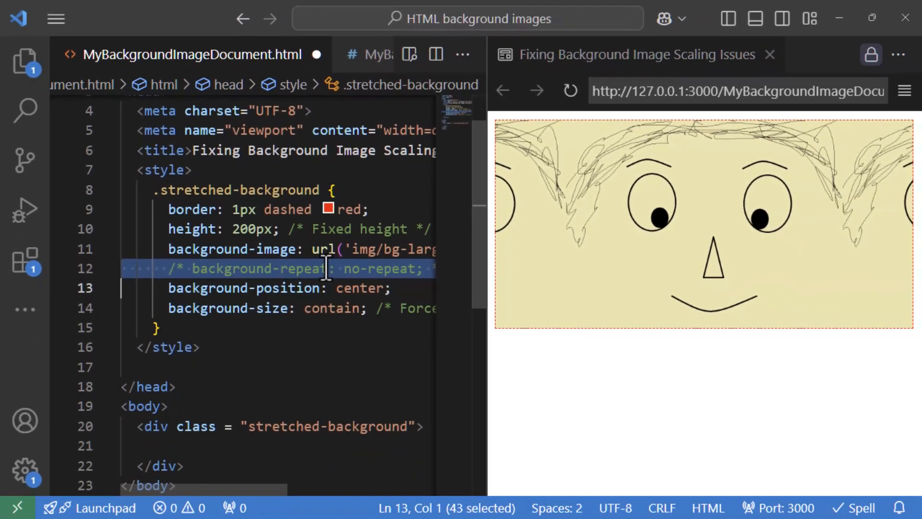
Comment out the background-repeat: no-repeat rule and save the file
key(ctrl+s)
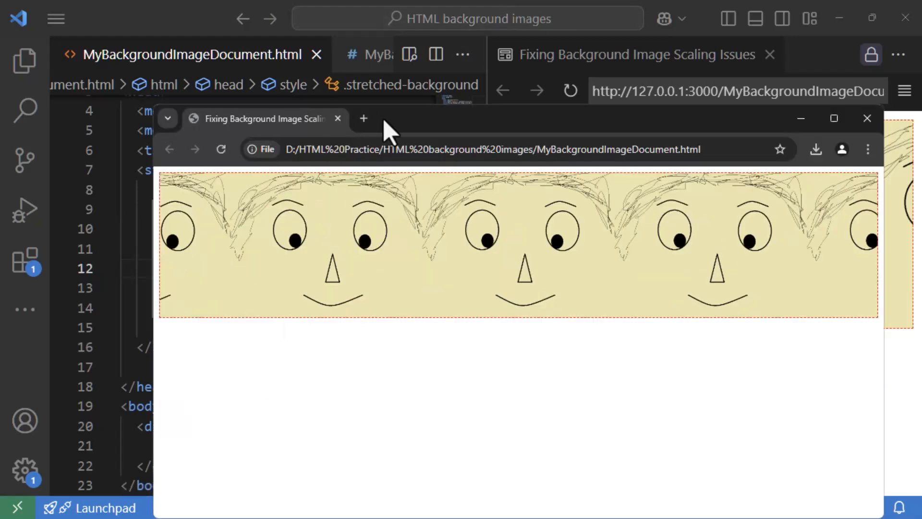
Maximize Chrome to see five tiled faces across the dashed red box
click(833, 118)
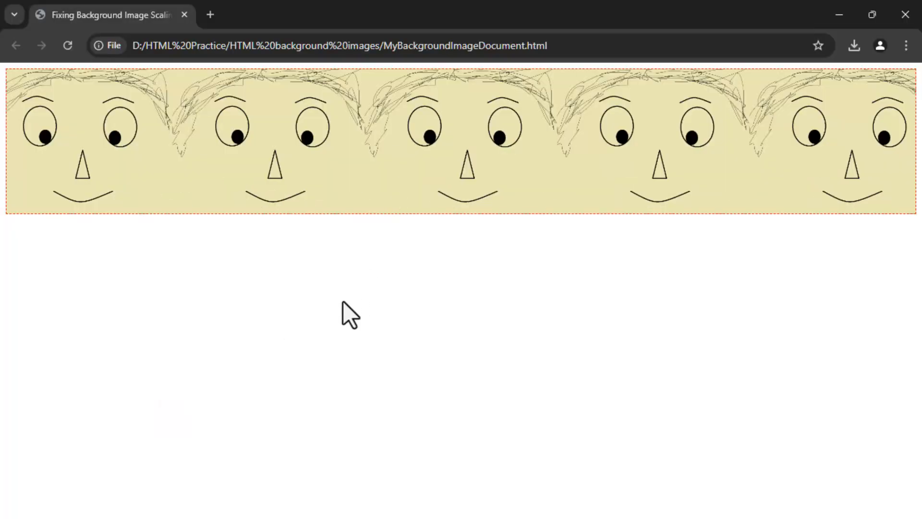
mouse_move(99, 191)
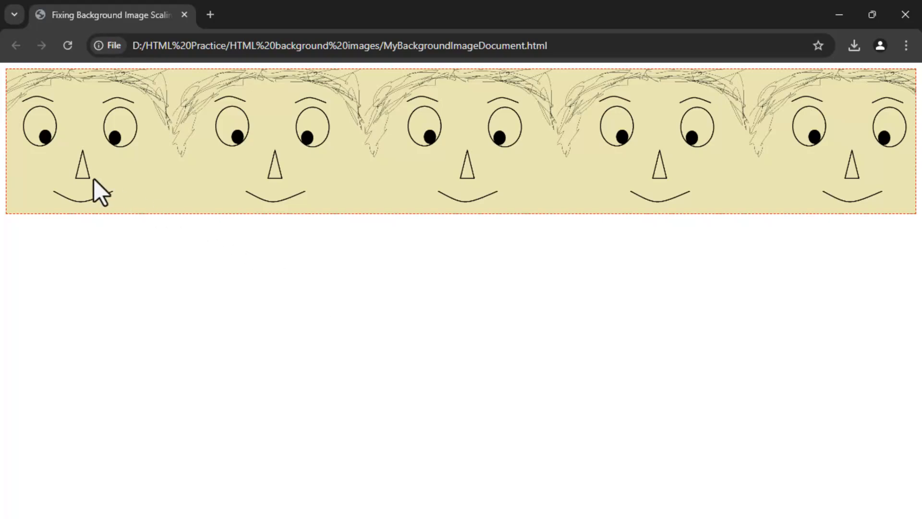
mouse_move(832, 194)
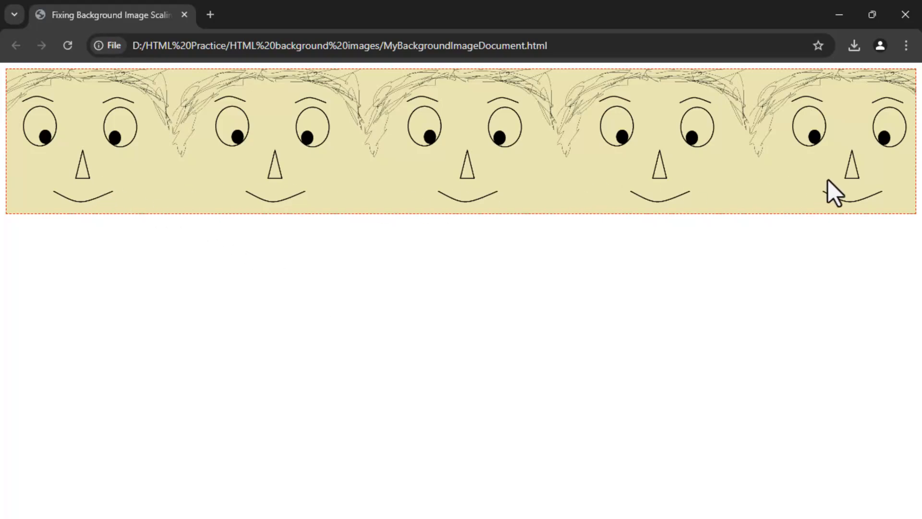
mouse_move(391, 297)
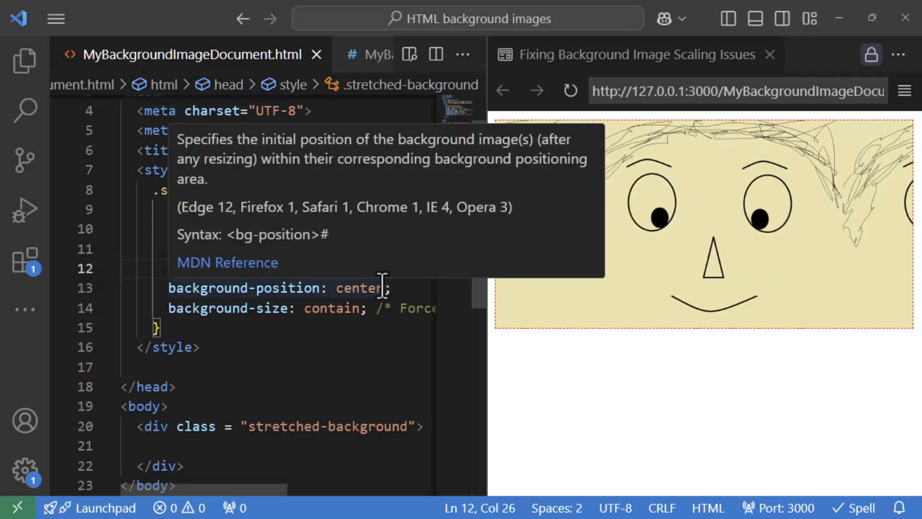
text(background-repeat: repeat;)
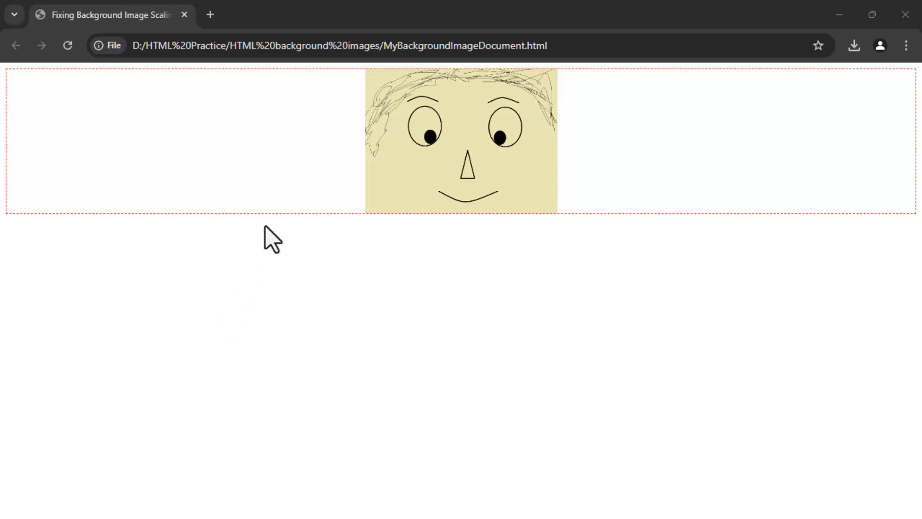
mouse_move(268, 111)
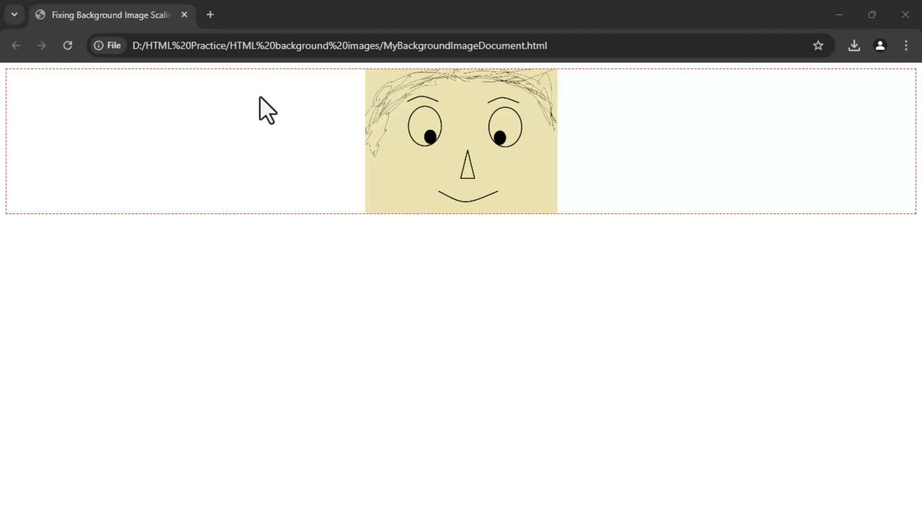
mouse_move(555, 239)
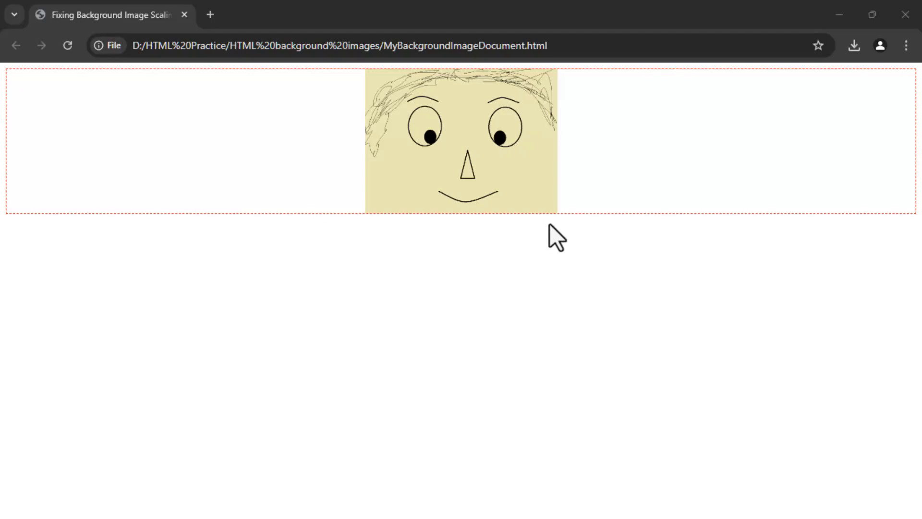
mouse_move(370, 83)
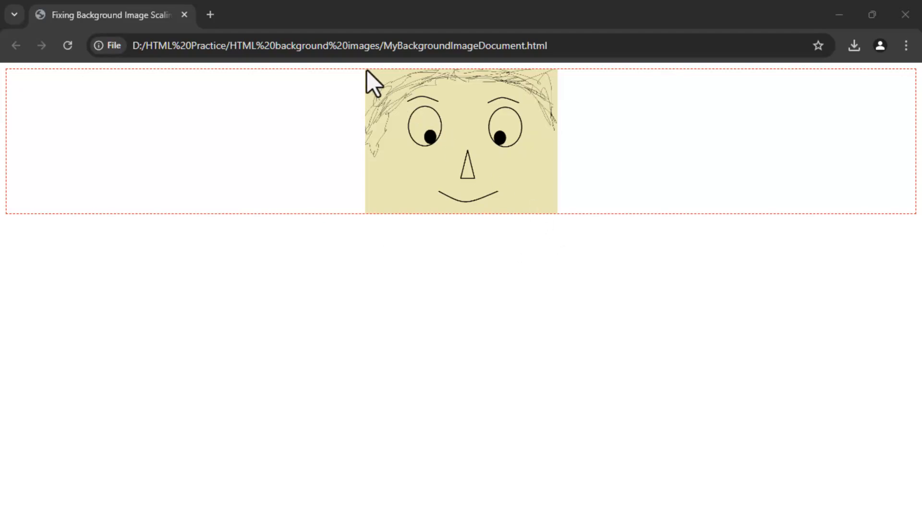
mouse_move(365, 82)
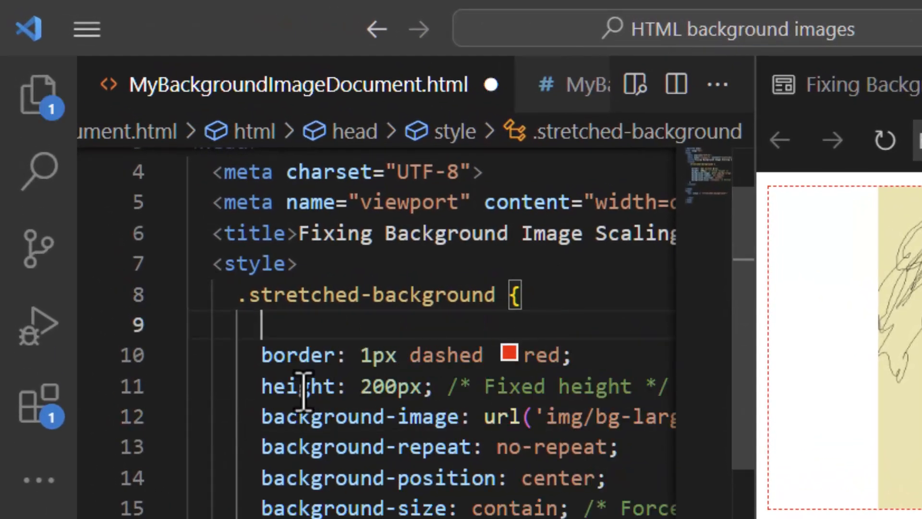
Replace the 200px height with 100vh and save the HTML document
double_click(388, 355)
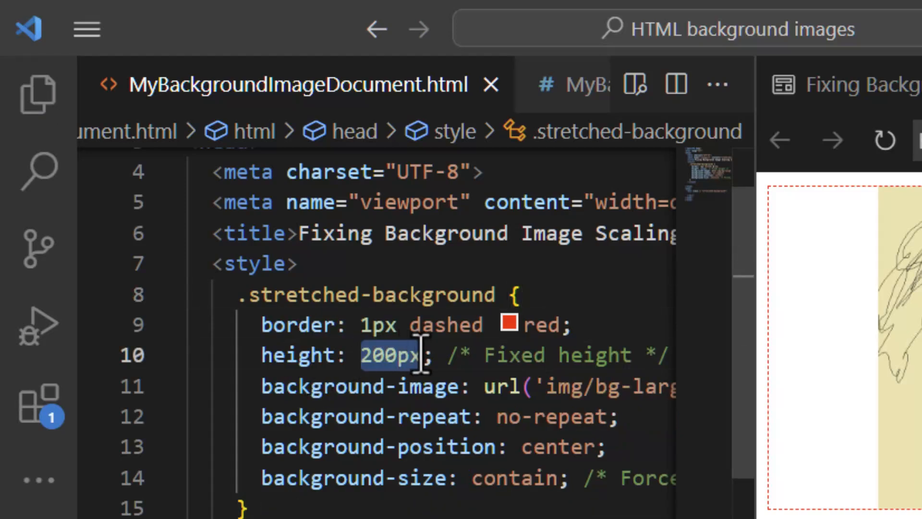
text(100vh)
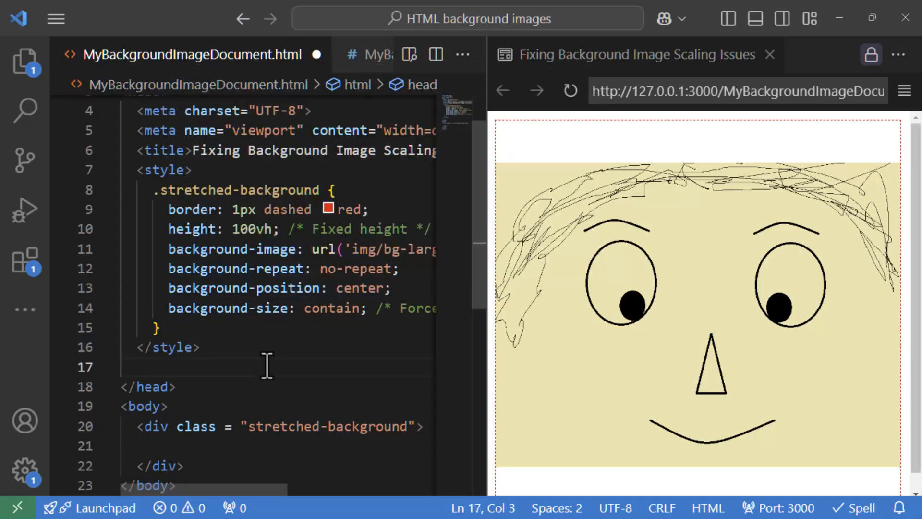
mouse_move(536, 138)
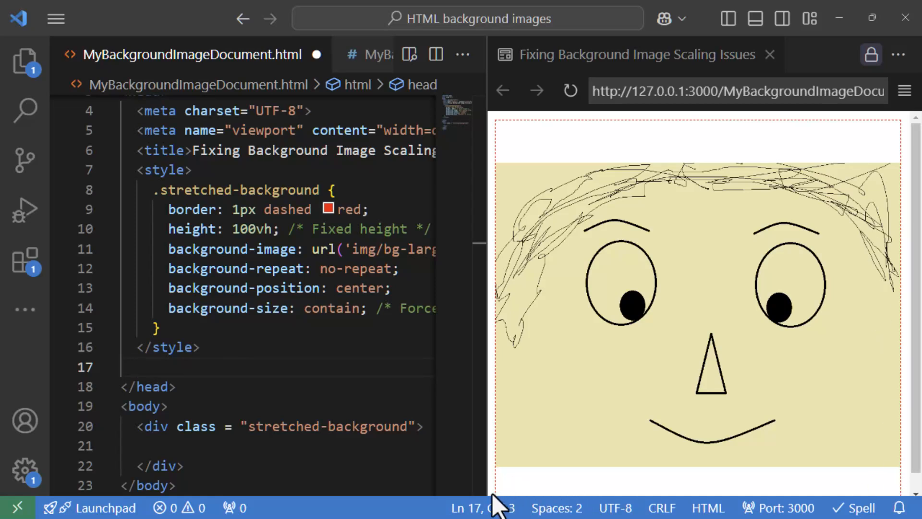
mouse_move(814, 347)
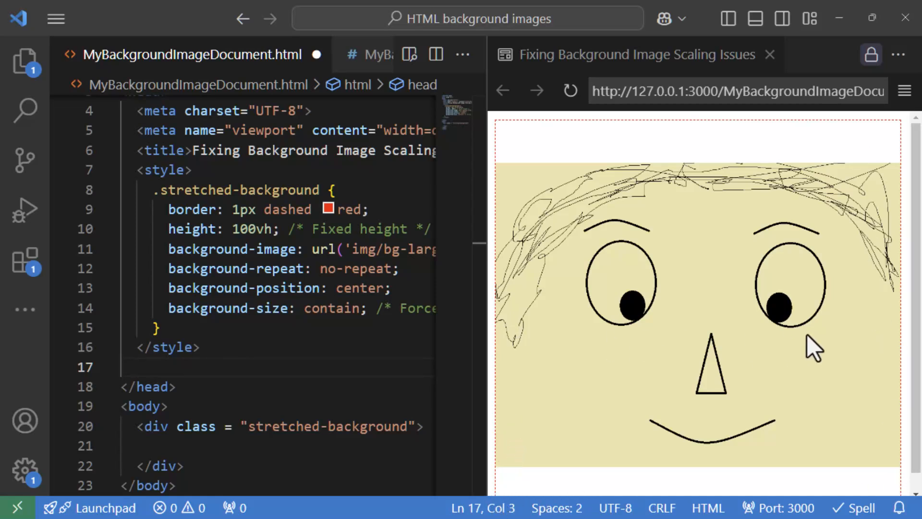
mouse_move(505, 335)
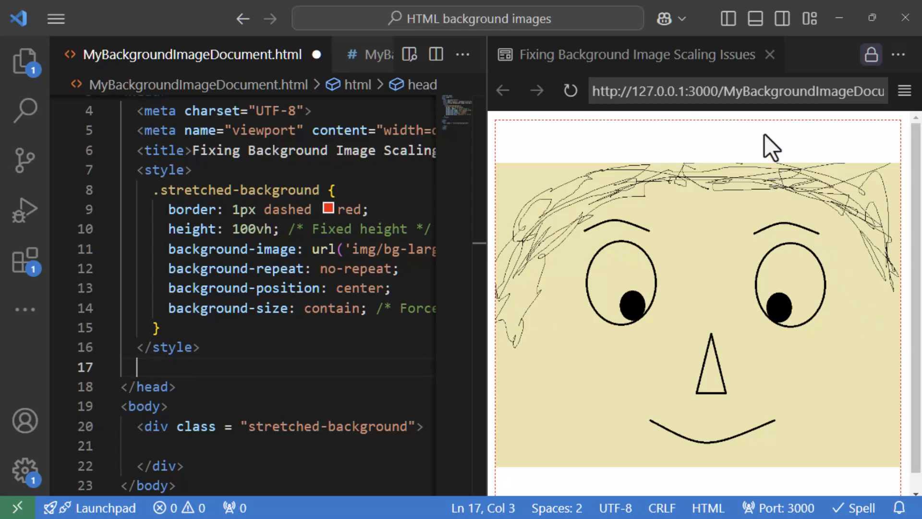
mouse_move(742, 490)
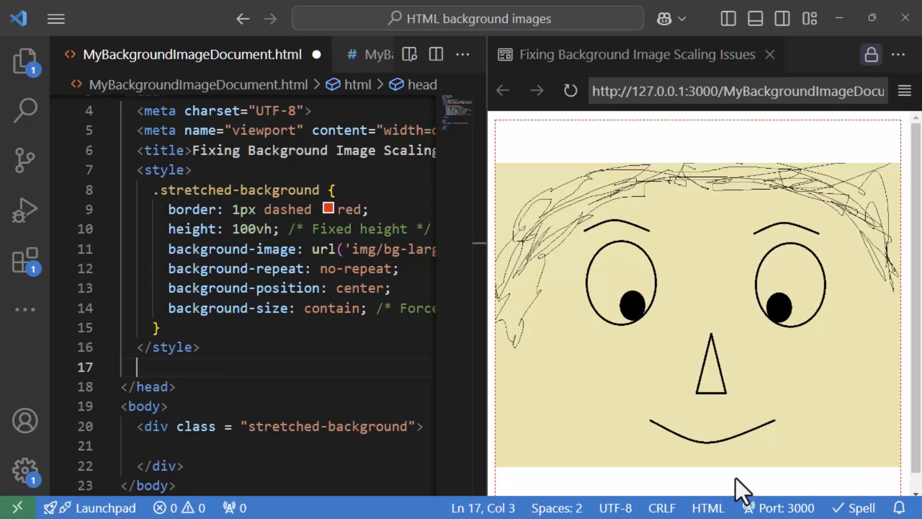
key(ctrl+s)
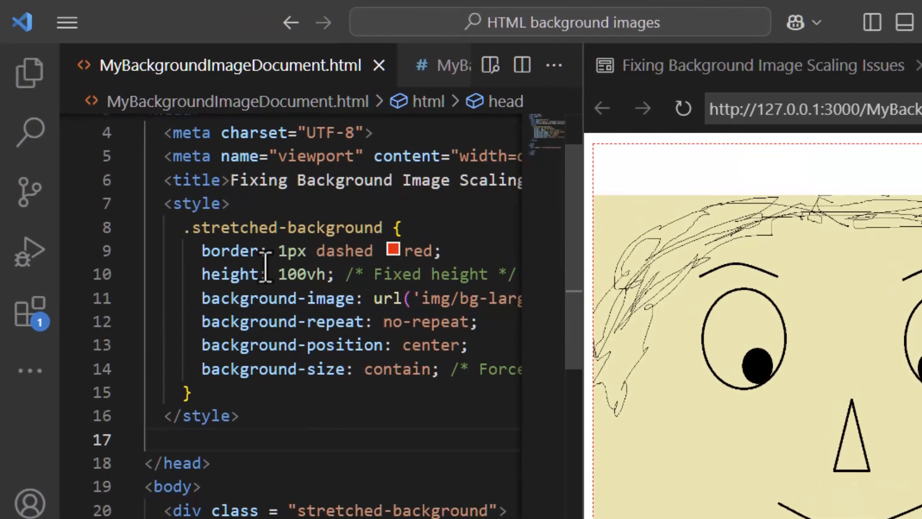
Rewrite the height as calc(100vh - 18px)
text(calc()
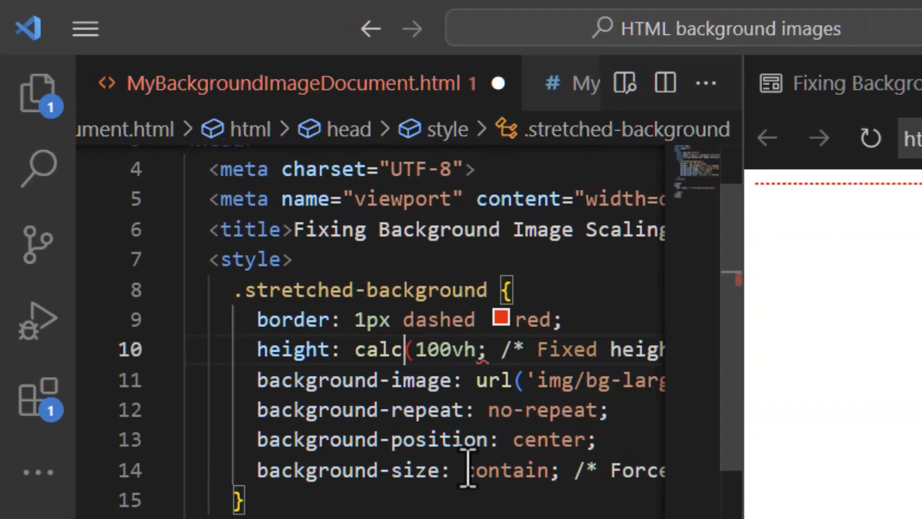
double_click(447, 348)
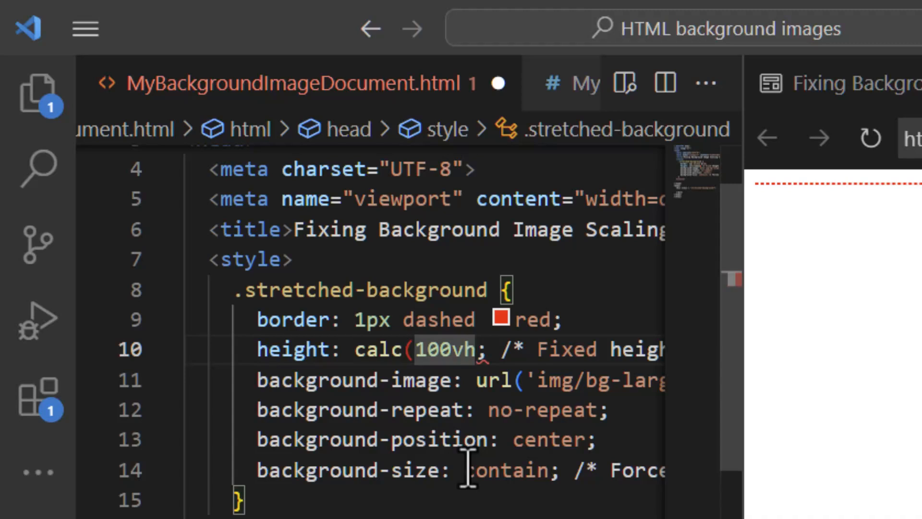
text(-)
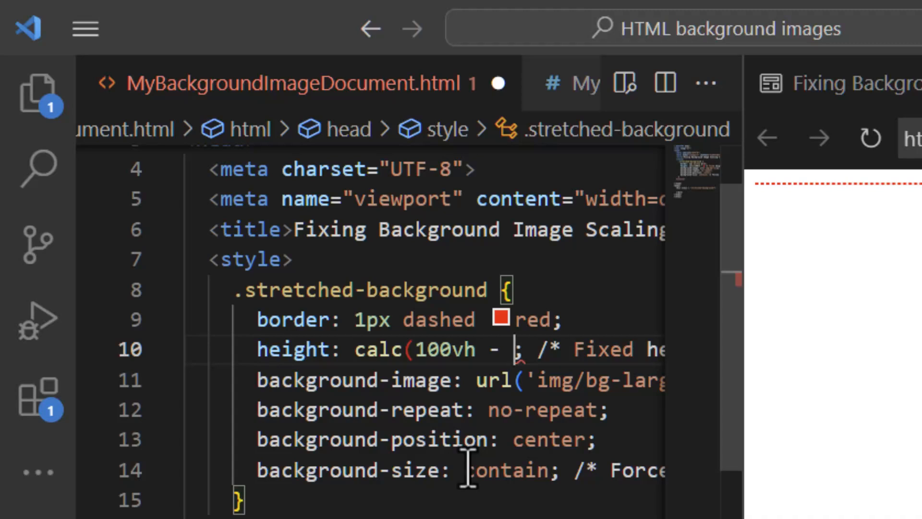
text(18px))
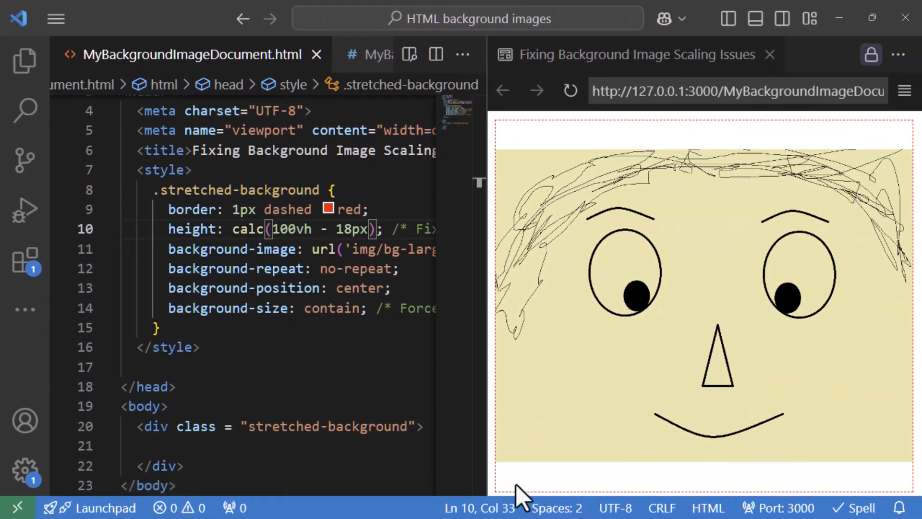
mouse_move(893, 147)
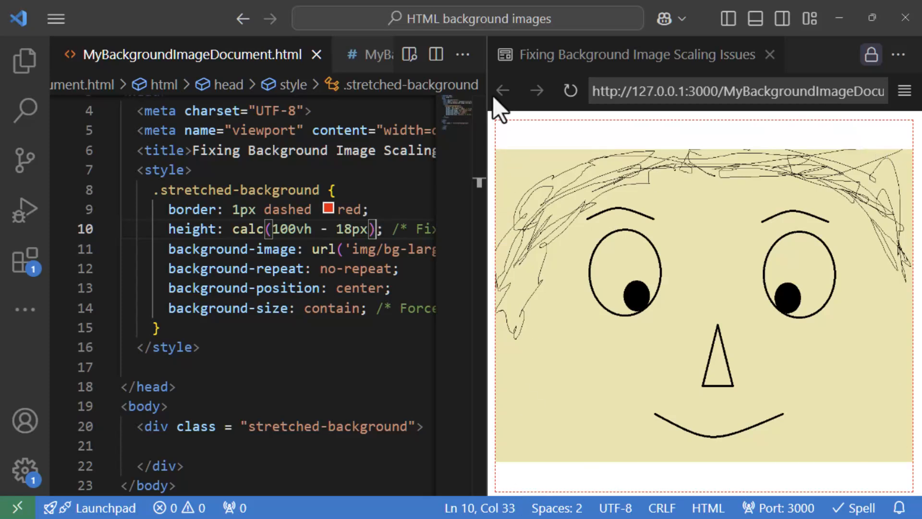
mouse_move(500, 350)
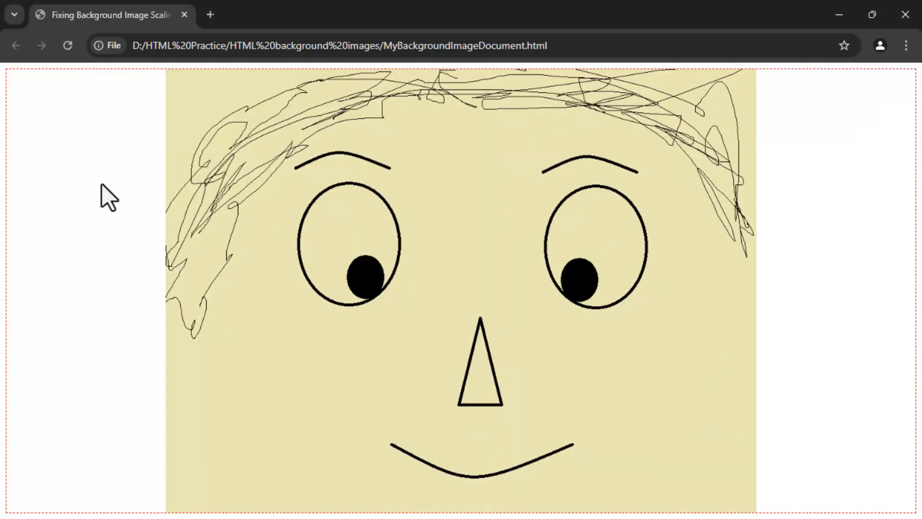
mouse_move(797, 377)
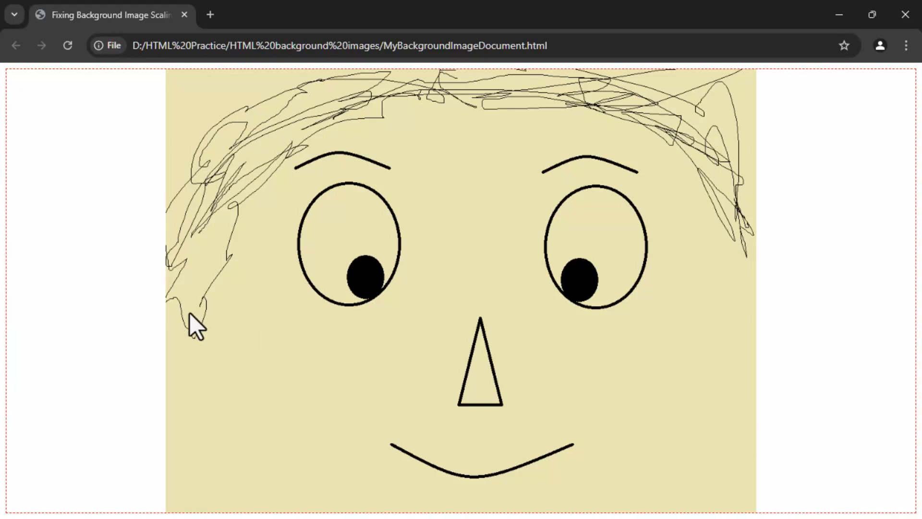
mouse_move(124, 330)
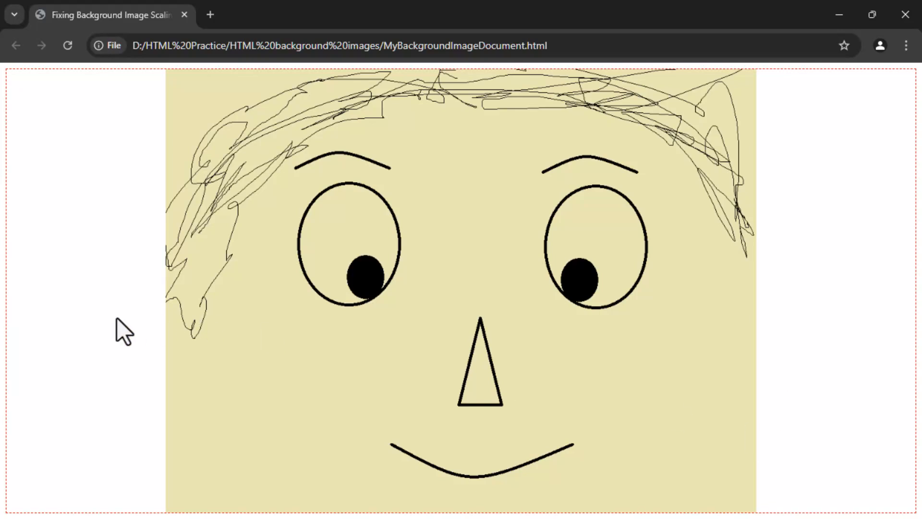
mouse_move(105, 328)
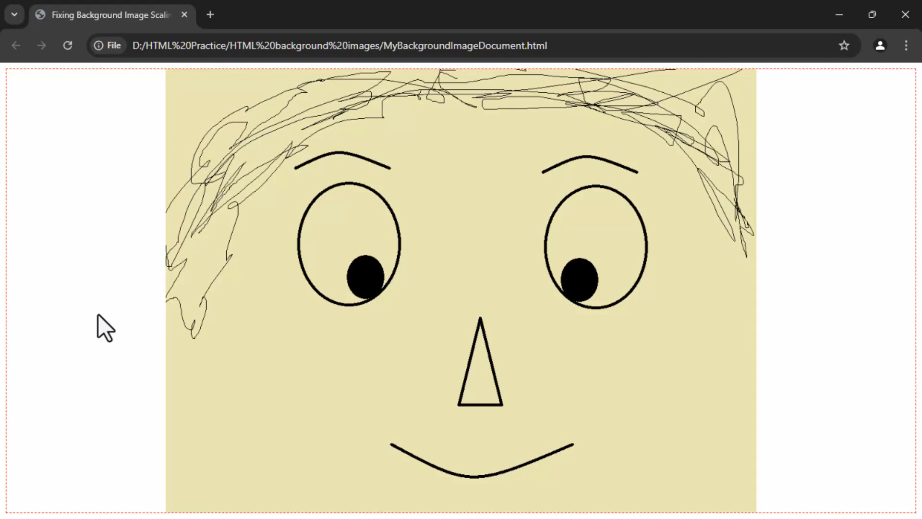
mouse_move(814, 335)
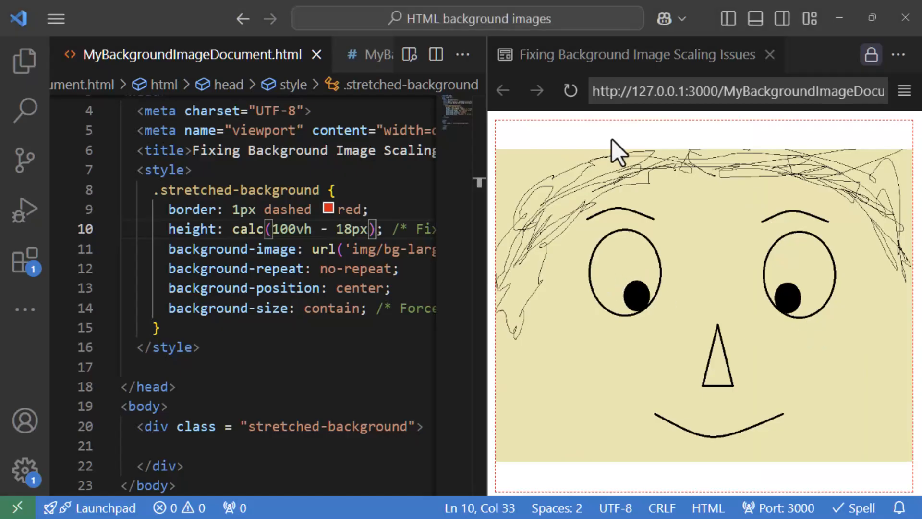
mouse_move(587, 174)
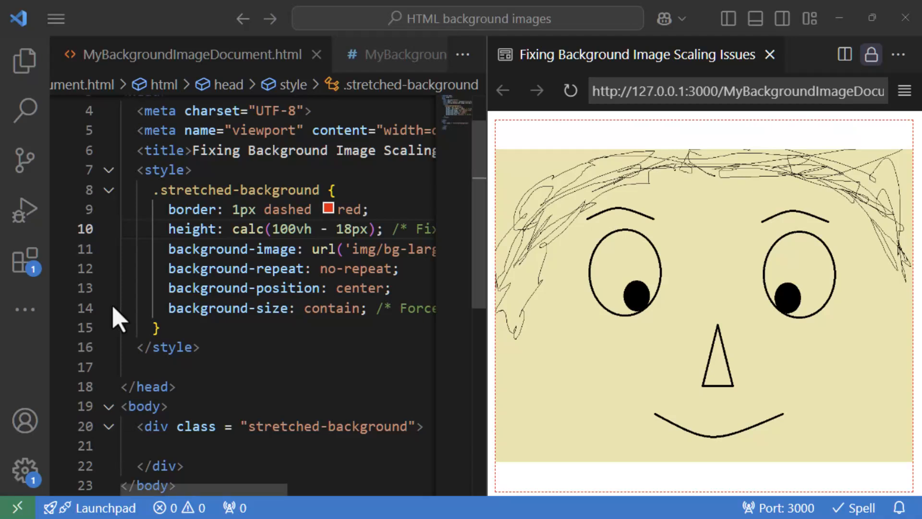
mouse_move(46, 123)
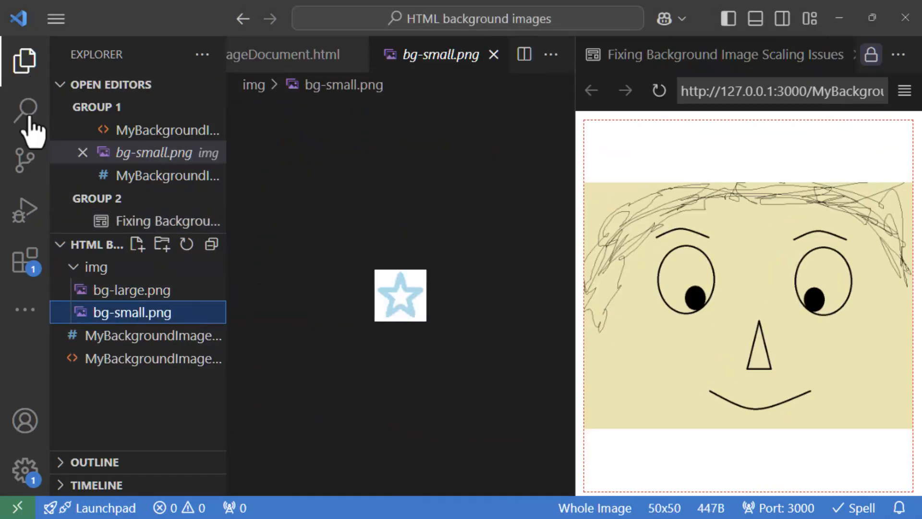
Collapse the Explorer sidebar and return to MyBackgroundImageDocument.html
click(24, 61)
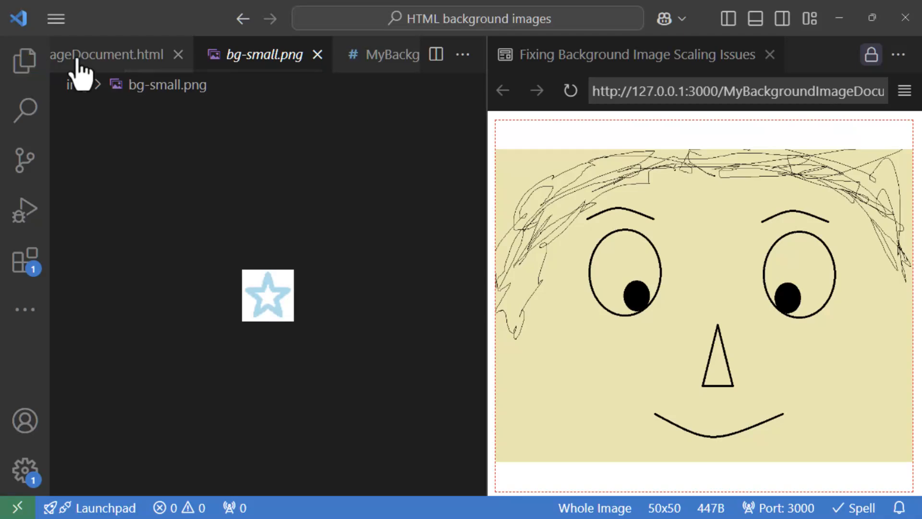
click(106, 54)
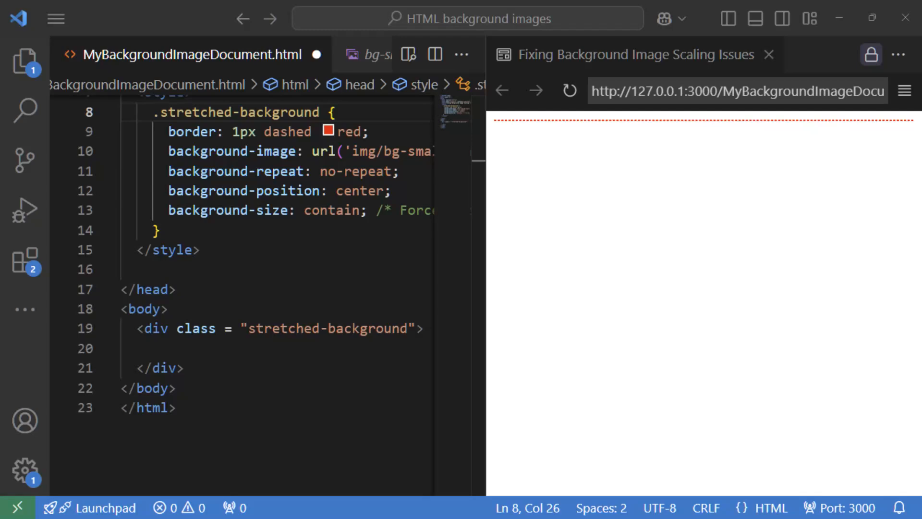
mouse_move(353, 503)
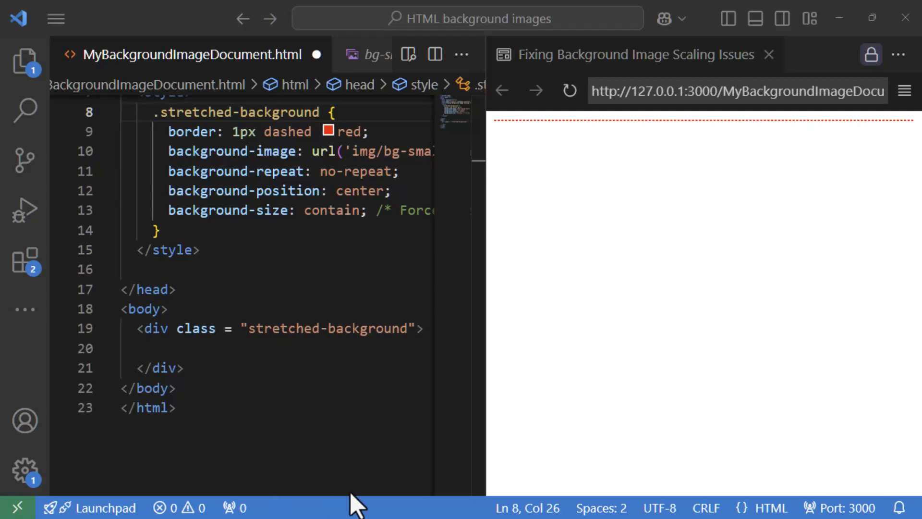
Type the lines a, b and c inside the div, each followed by <br/>
text(a <br/>)
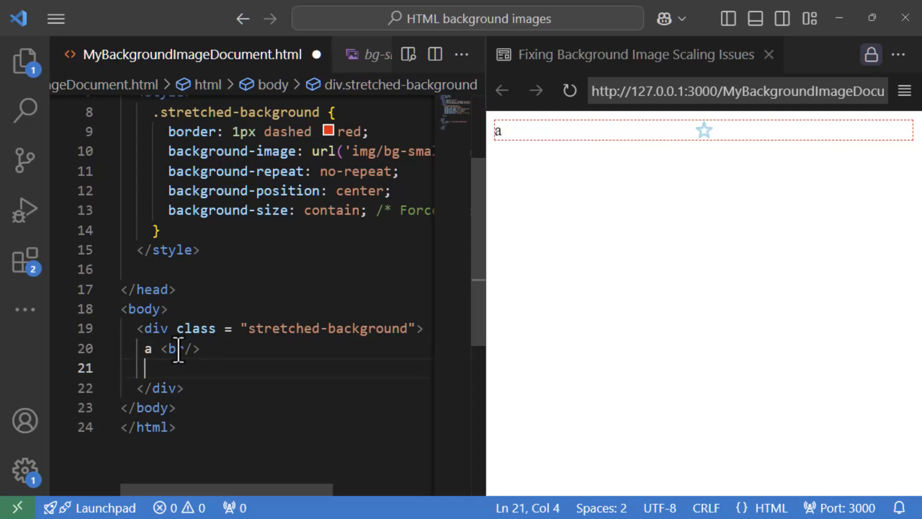
text(b <br/>)
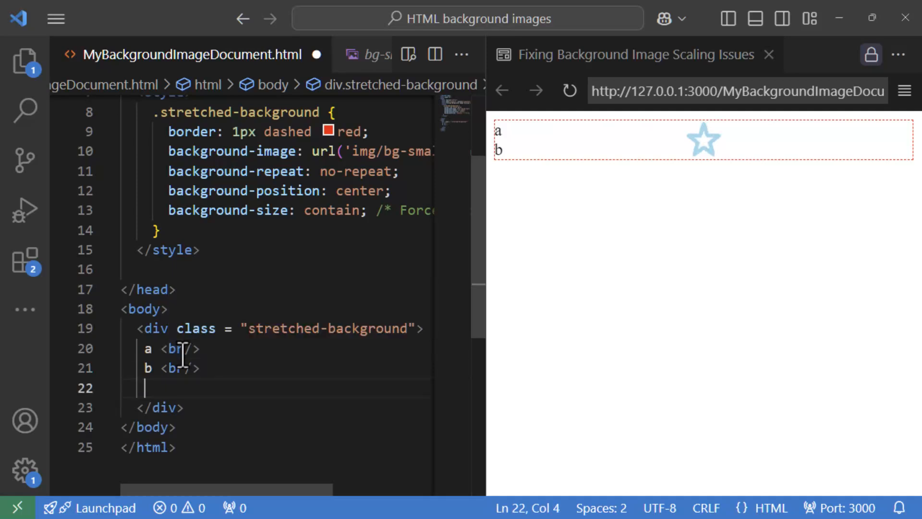
text(c)
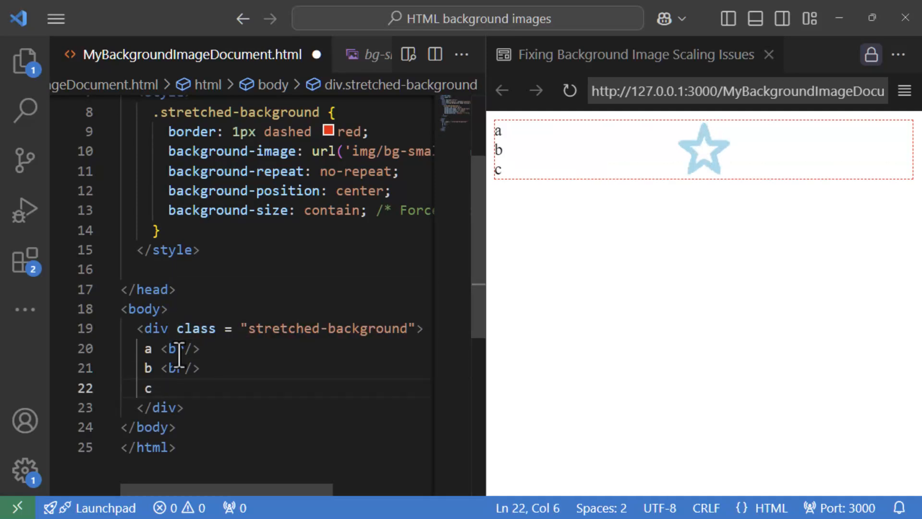
text(<br/>)
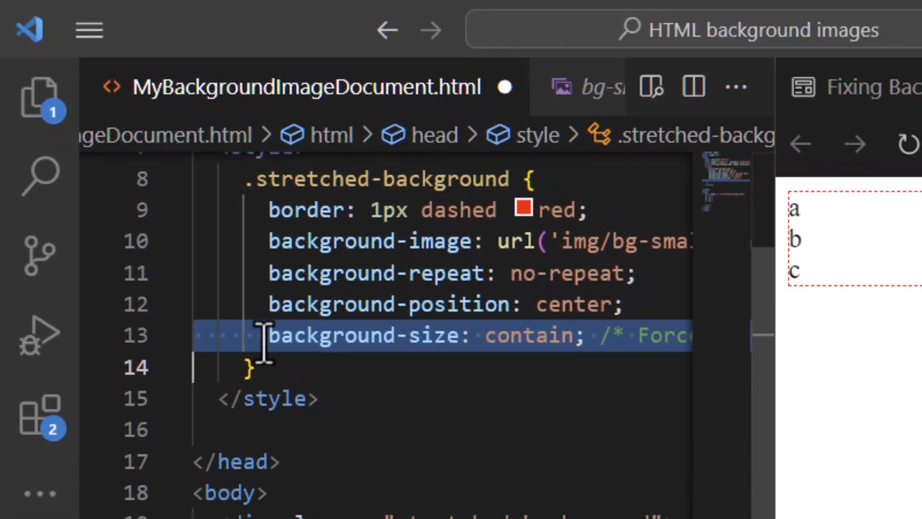
Delete the background-size: contain line and add d<br/> and e<br/> inside the div
scroll(down, 3)
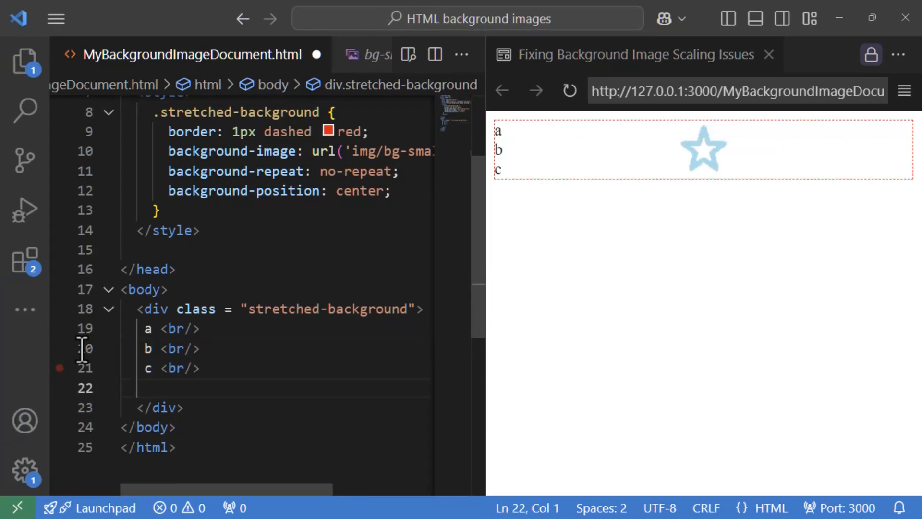
text(d<br/>)
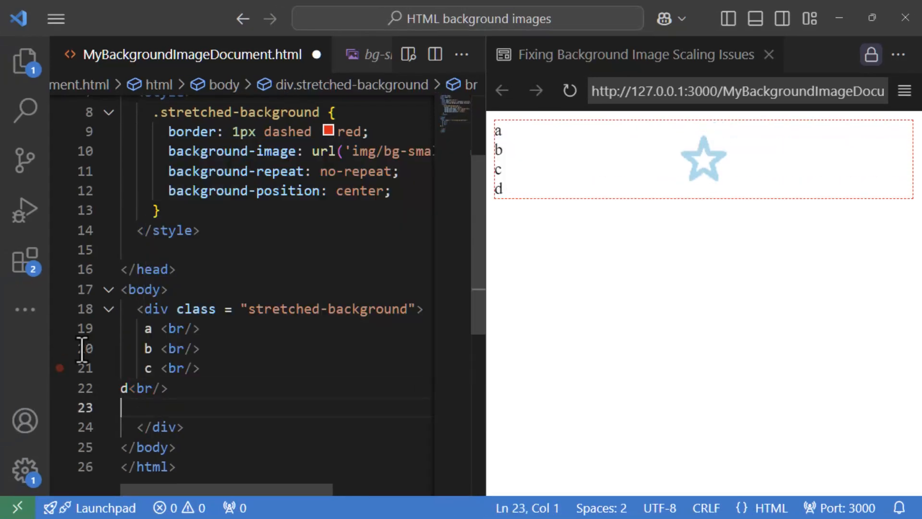
text(e<br/>)
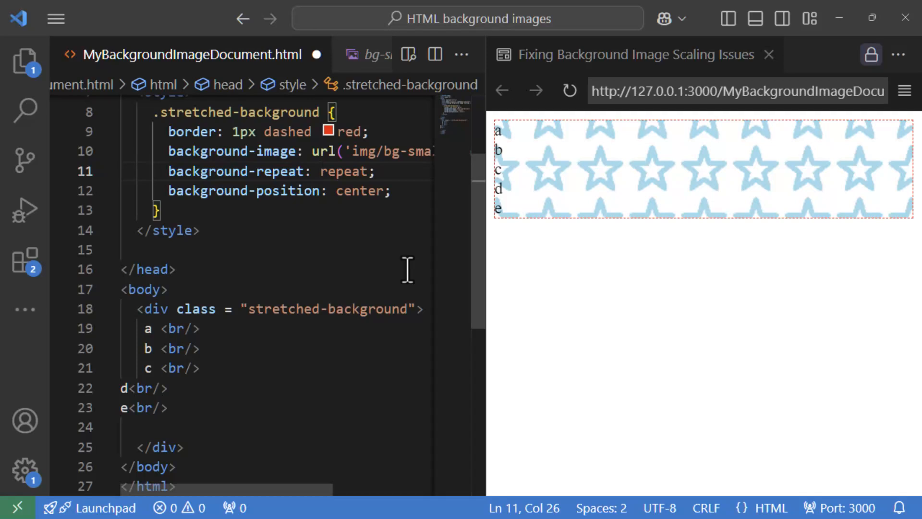
Add background-size: contain and change background-repeat to space for evenly spaced stars
text(background-size:)
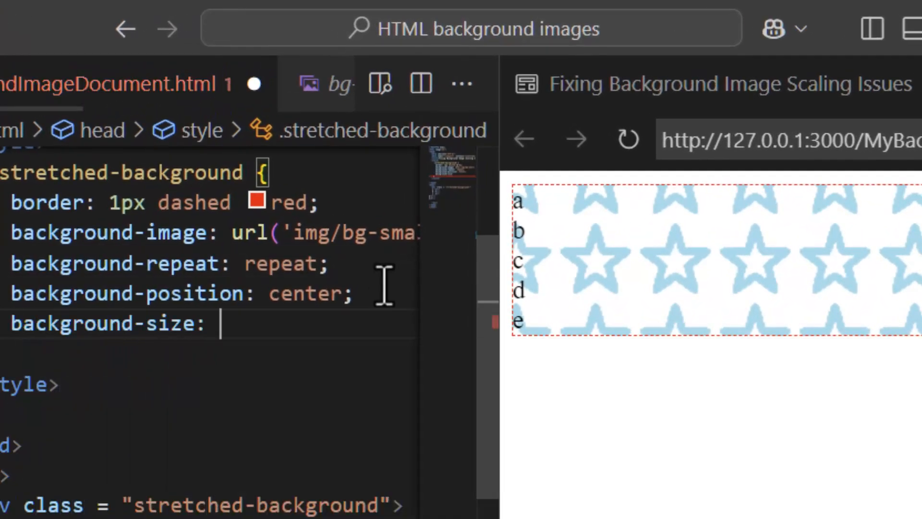
text(contain;)
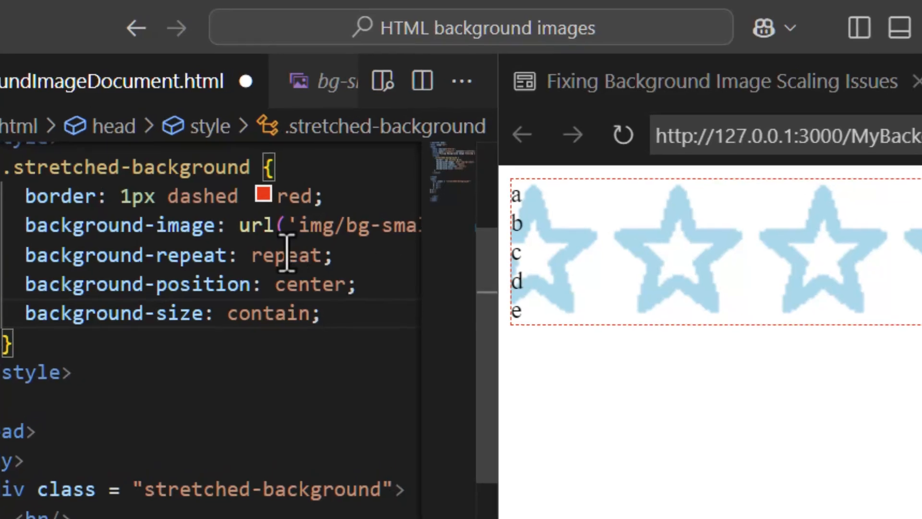
text(space)
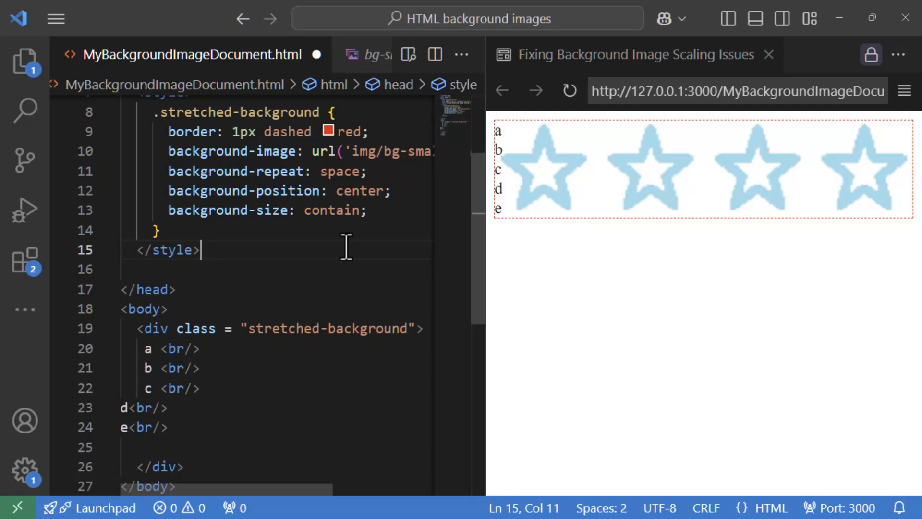
mouse_move(858, 194)
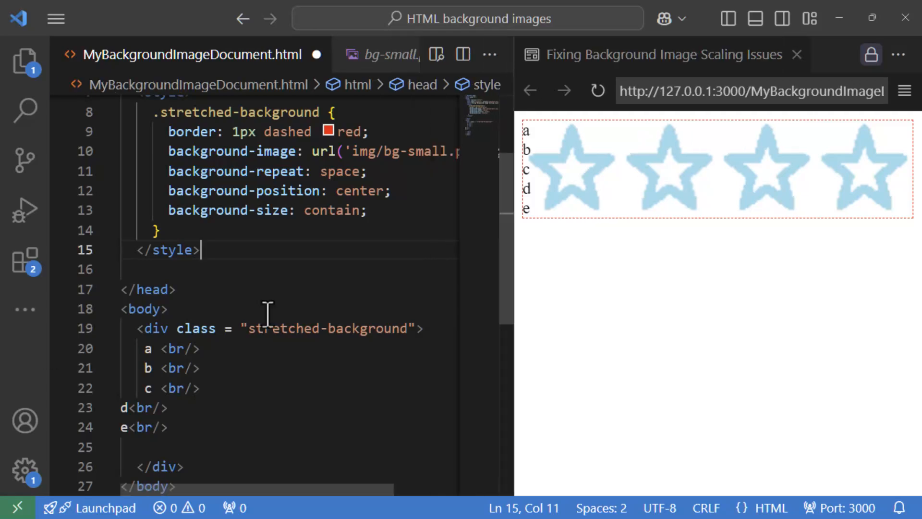
mouse_move(335, 171)
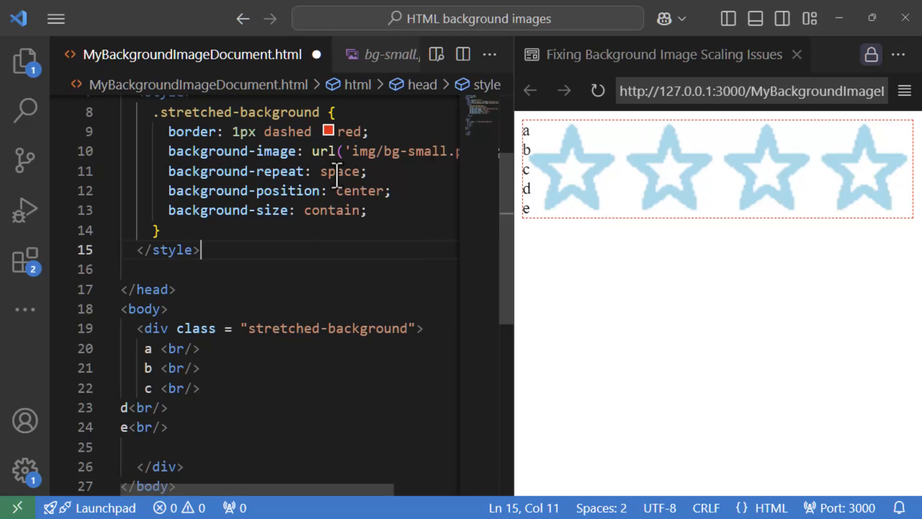
Replace the repeat value space with round and widen the Simple Browser preview pane
double_click(340, 171)
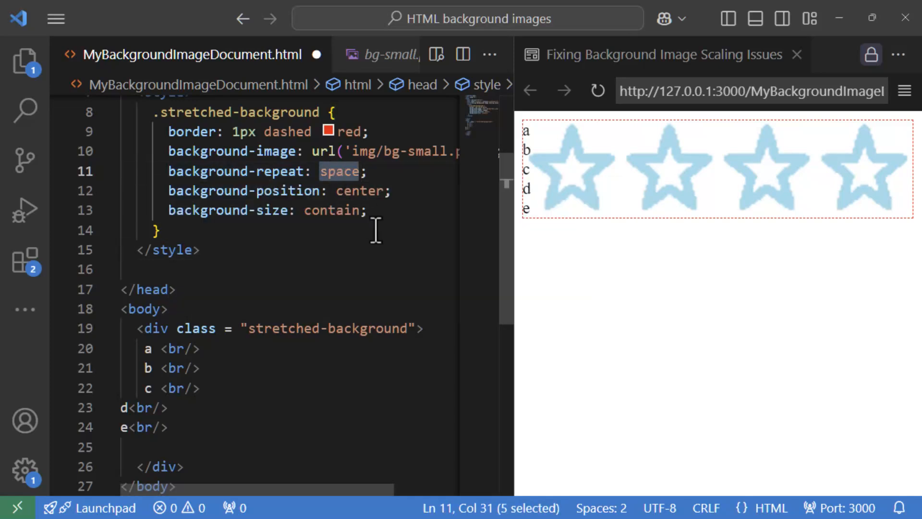
mouse_move(341, 269)
text(round)
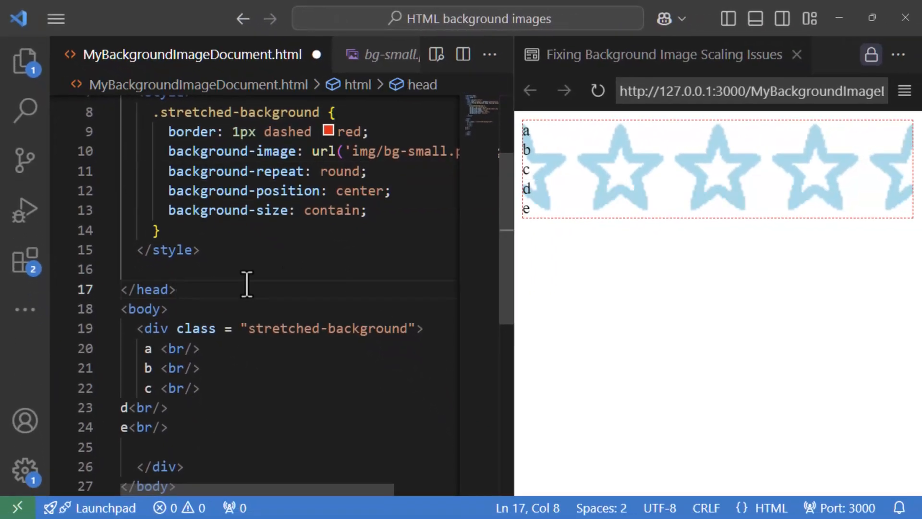
mouse_move(480, 308)
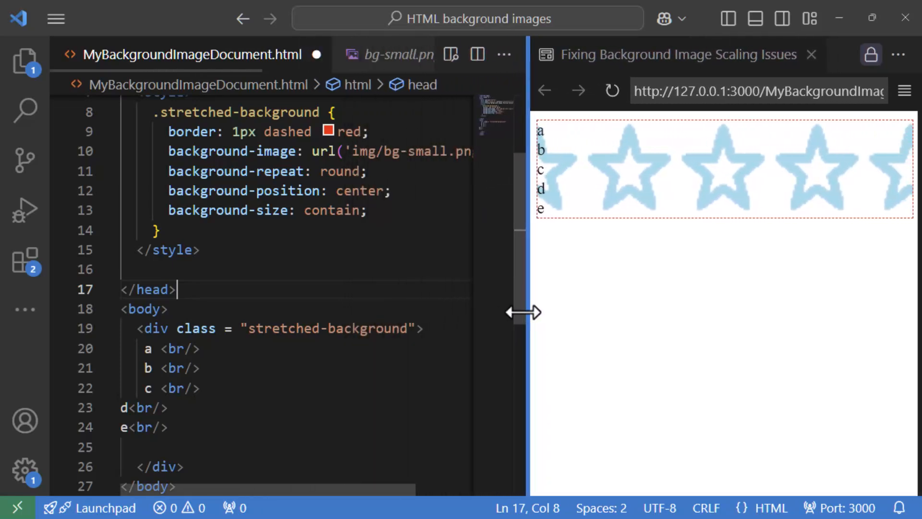
drag(522, 311, 441, 306)
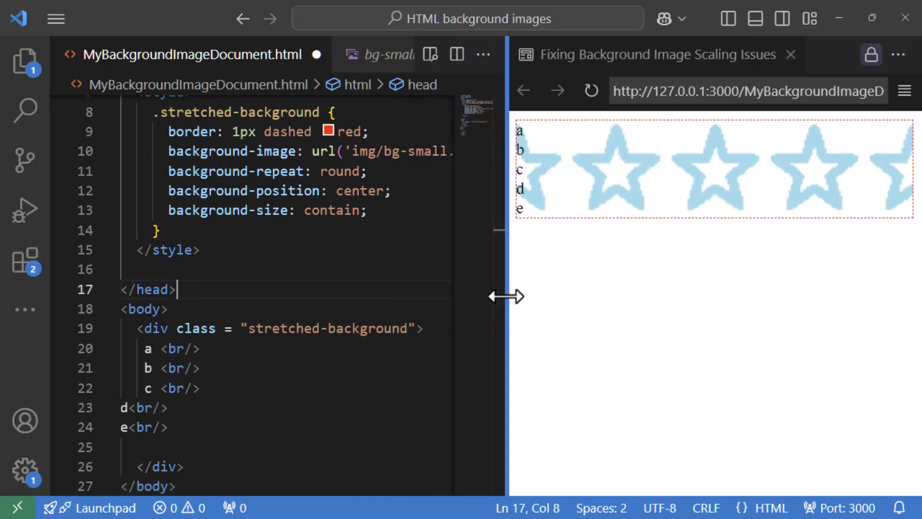
mouse_move(379, 282)
text(body)
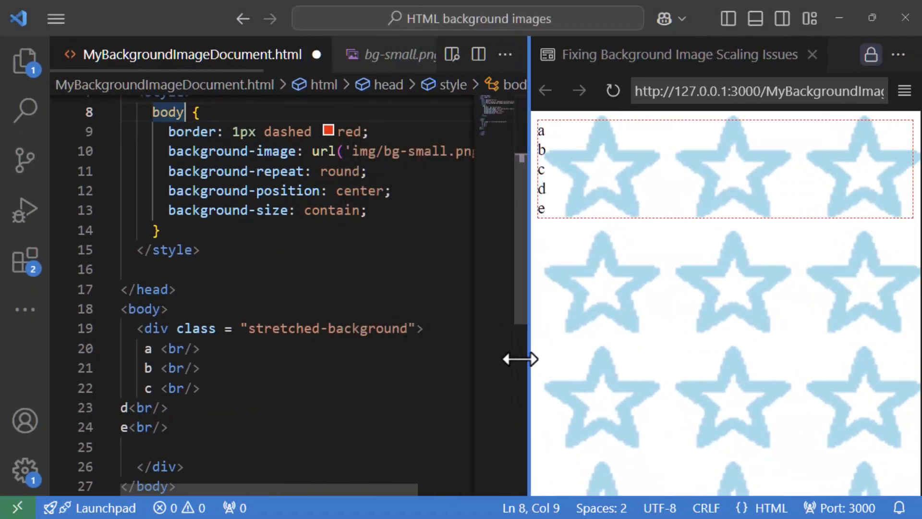
Widen the preview further to see stars tiling across the whole body
drag(520, 359, 482, 352)
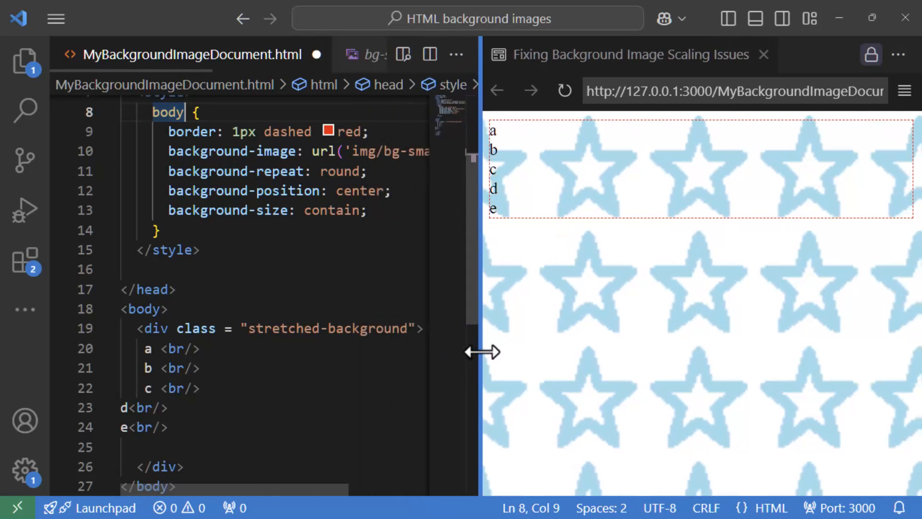